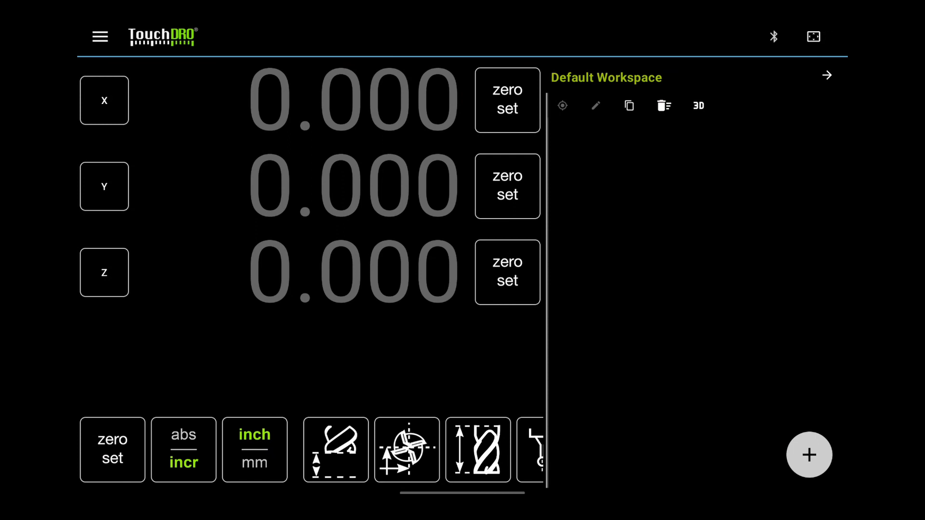
Open TouchDRO's application settings from the navigation menu
click(100, 36)
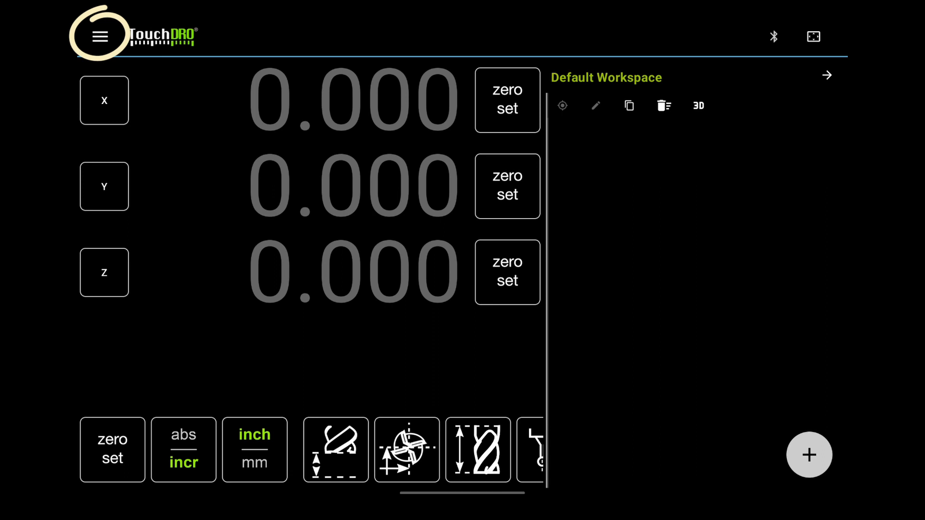
click(100, 36)
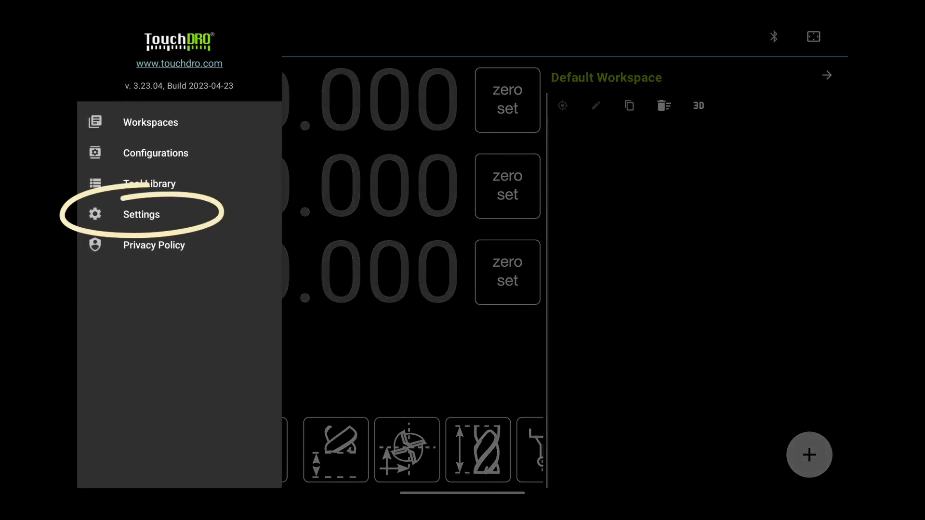
click(100, 37)
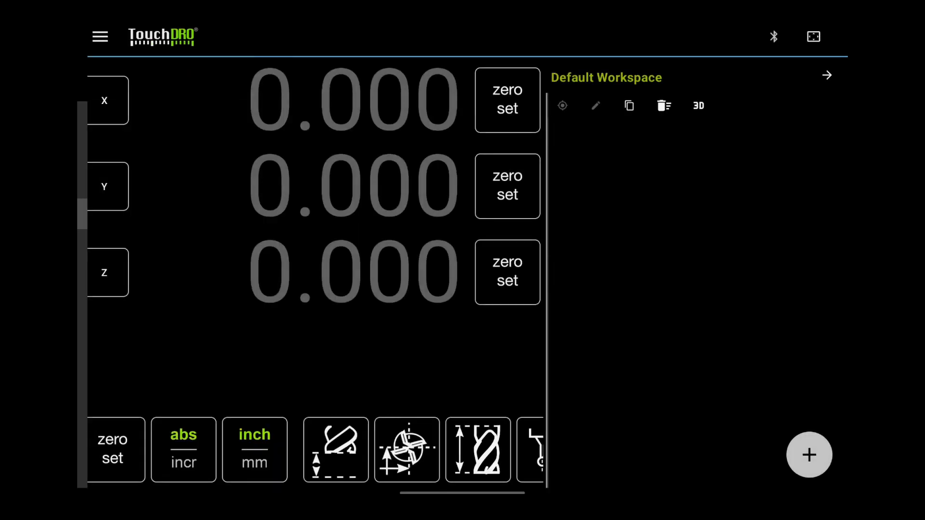
Confirm Vertical Mill as the machine type and switch on Metric Mode
click(99, 36)
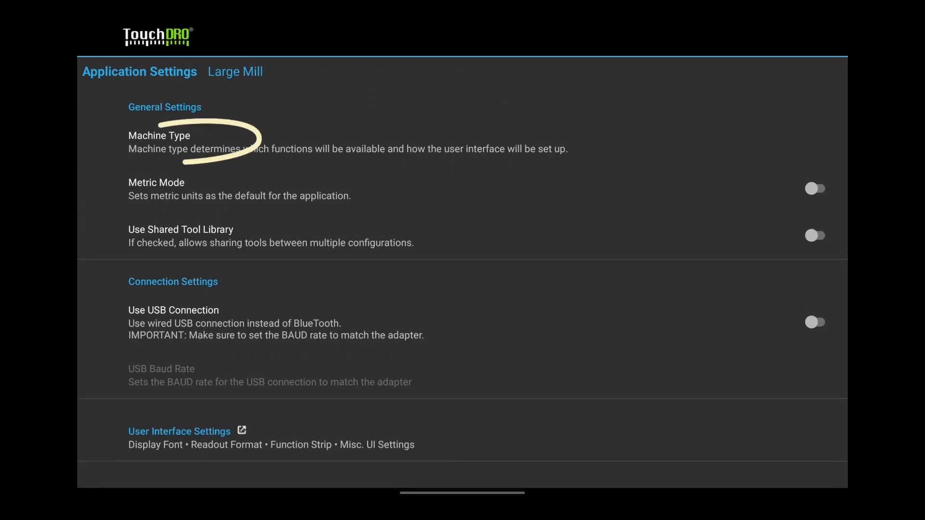
click(159, 142)
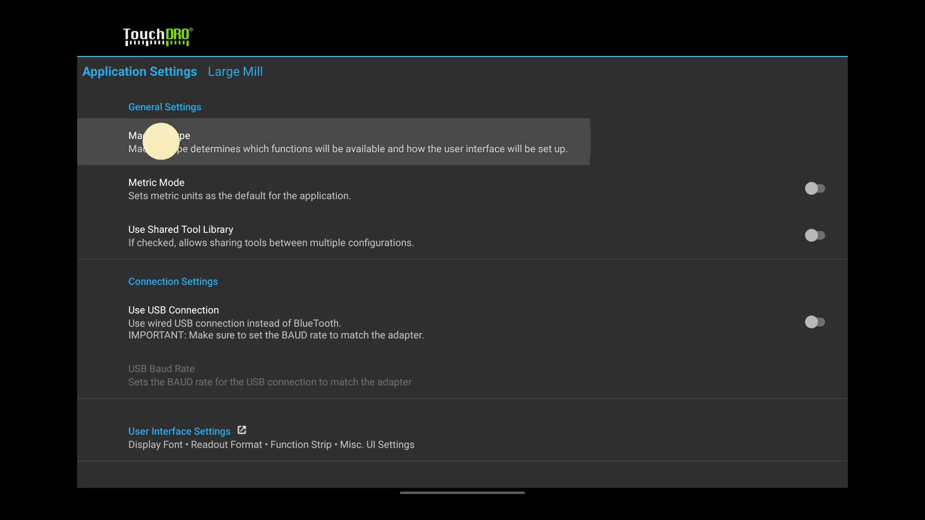
click(159, 142)
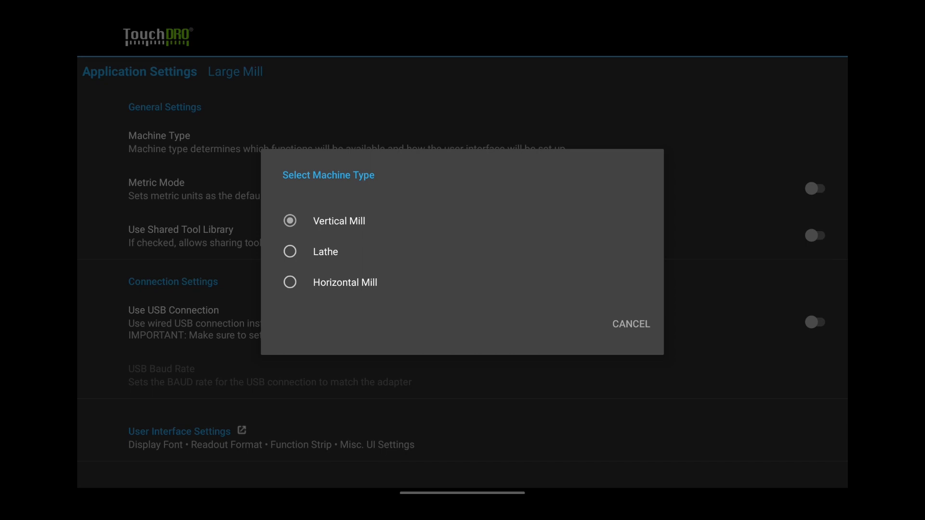
click(631, 324)
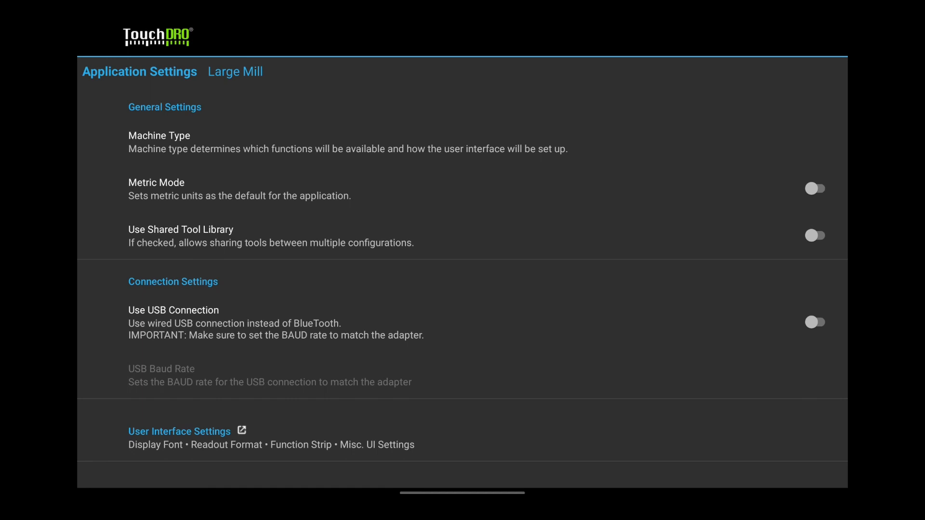
click(815, 188)
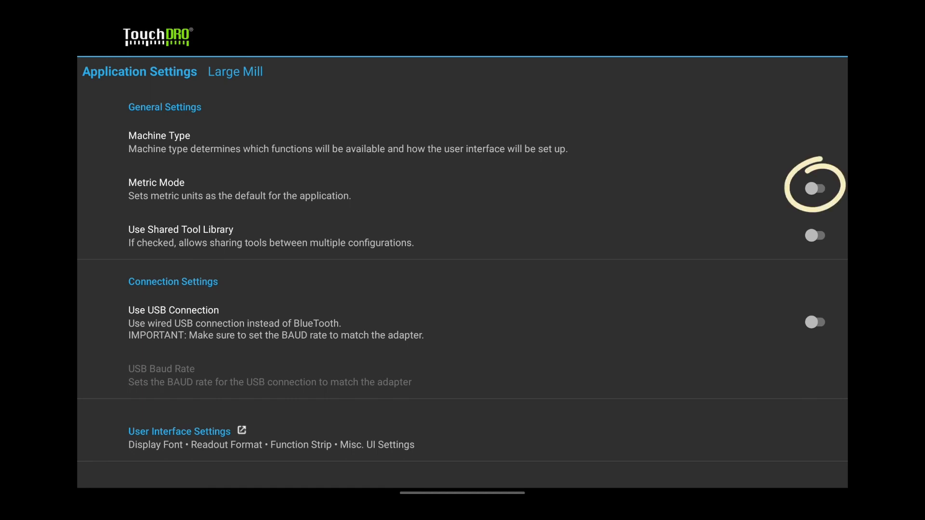
click(815, 188)
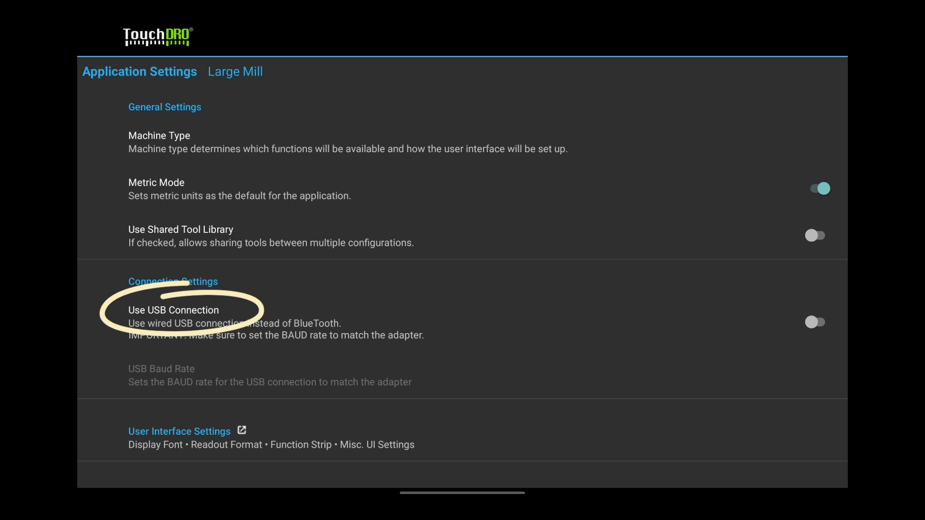
In User Interface Settings, choose the 00.0000 in./000.000 mm readout display format
scroll(down, 3)
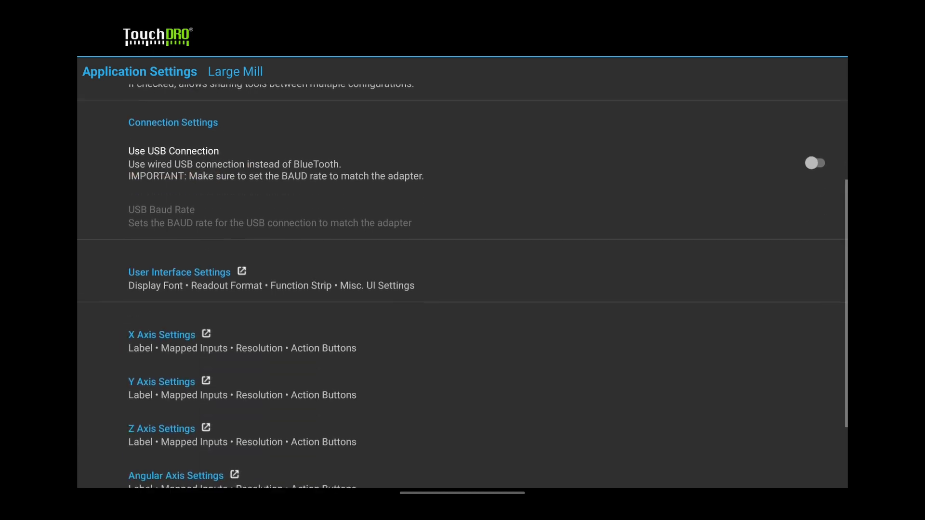
scroll(down, 3)
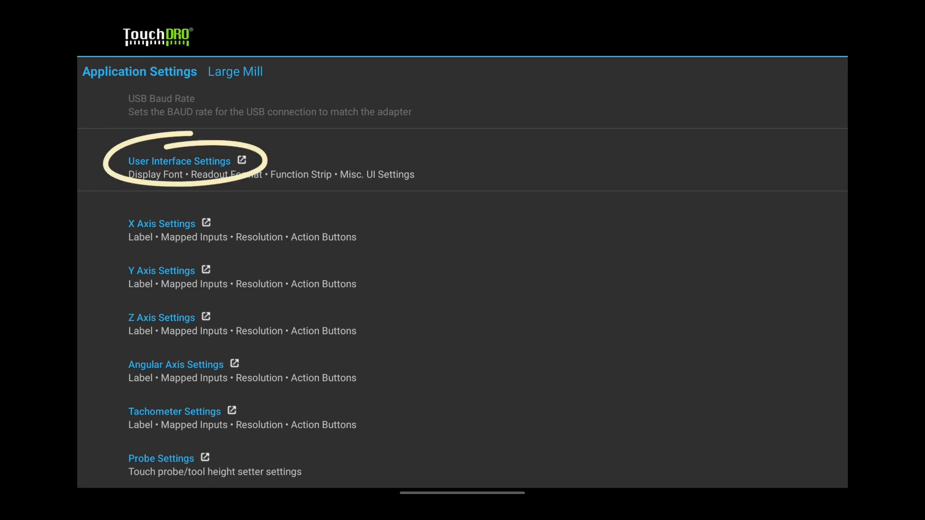
click(178, 161)
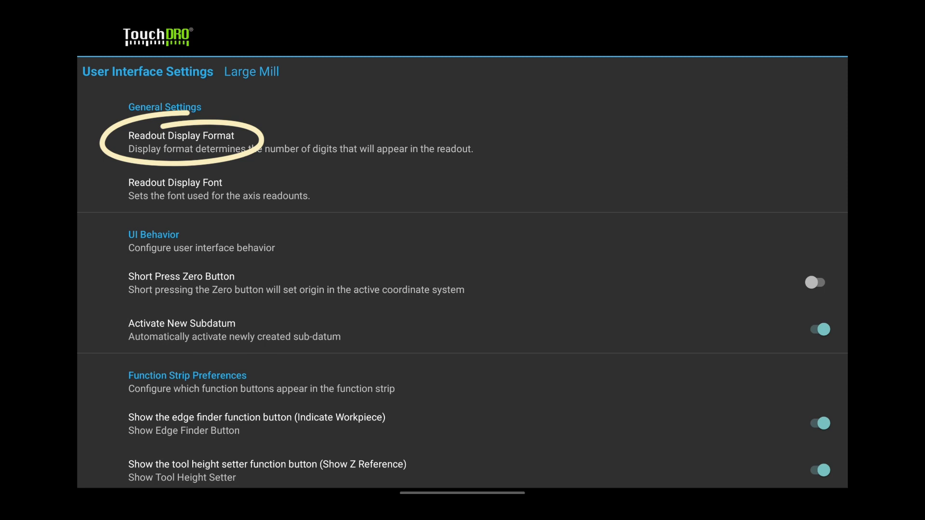
click(181, 142)
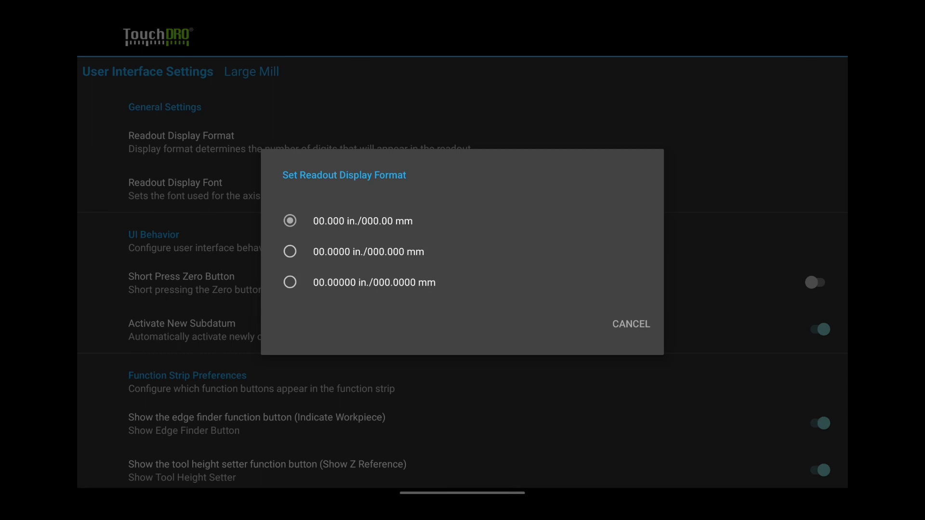
click(289, 252)
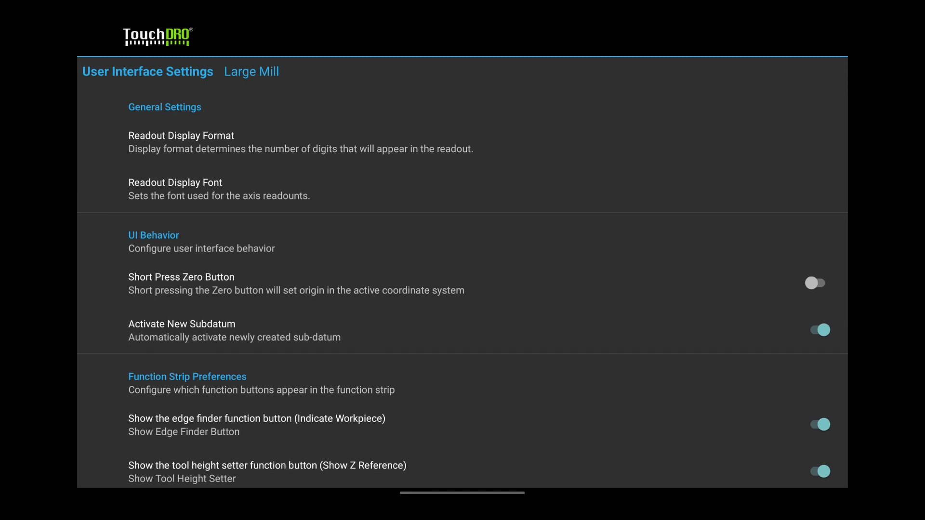
Switch off Show Hole Circle in Function Strip Preferences and return to the readout
scroll(down, 3)
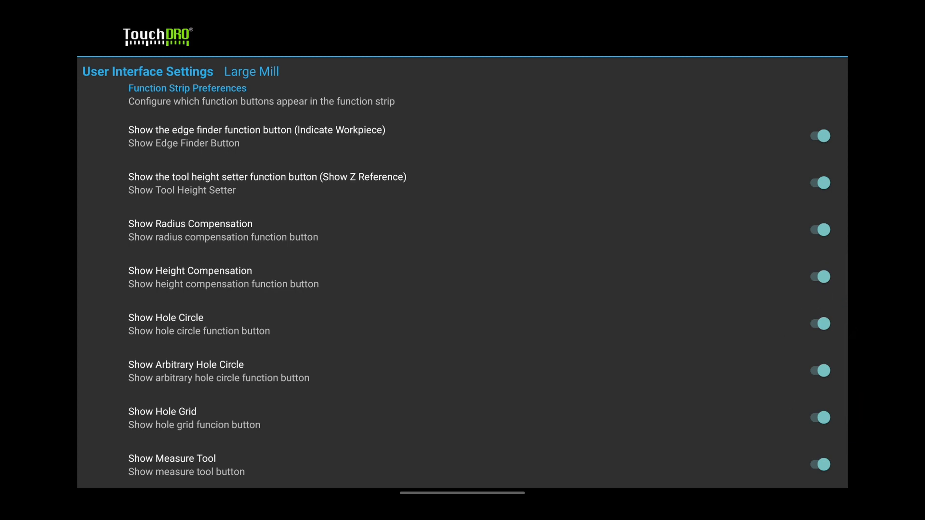
click(819, 324)
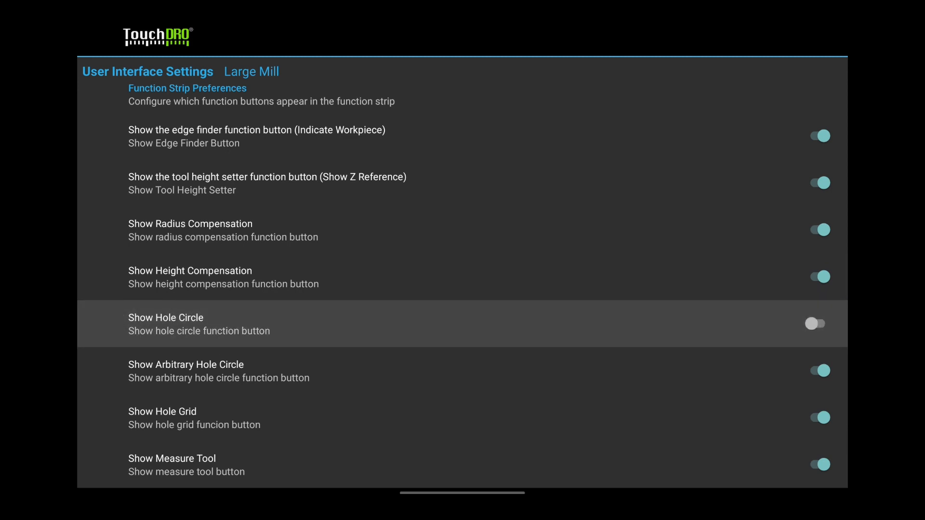
click(818, 370)
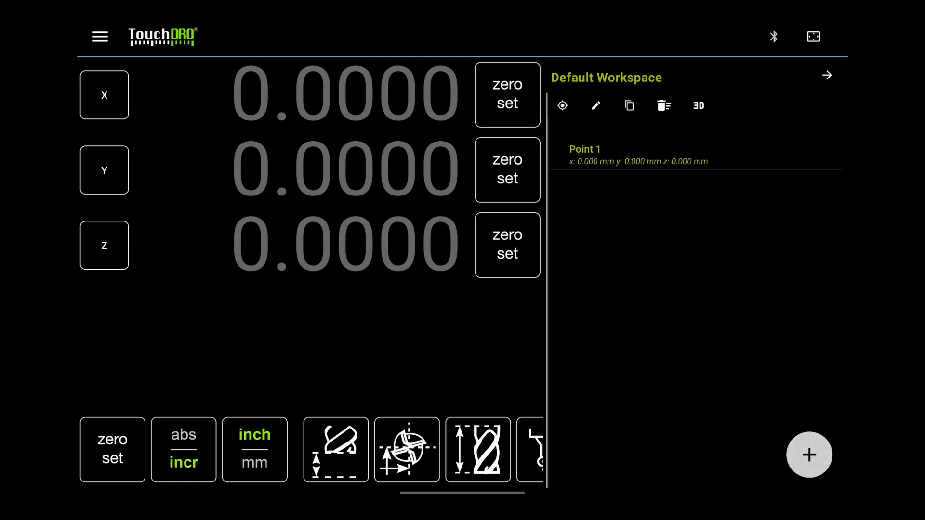
Pull the Android quick settings shade down over the TouchDRO readout
click(665, 105)
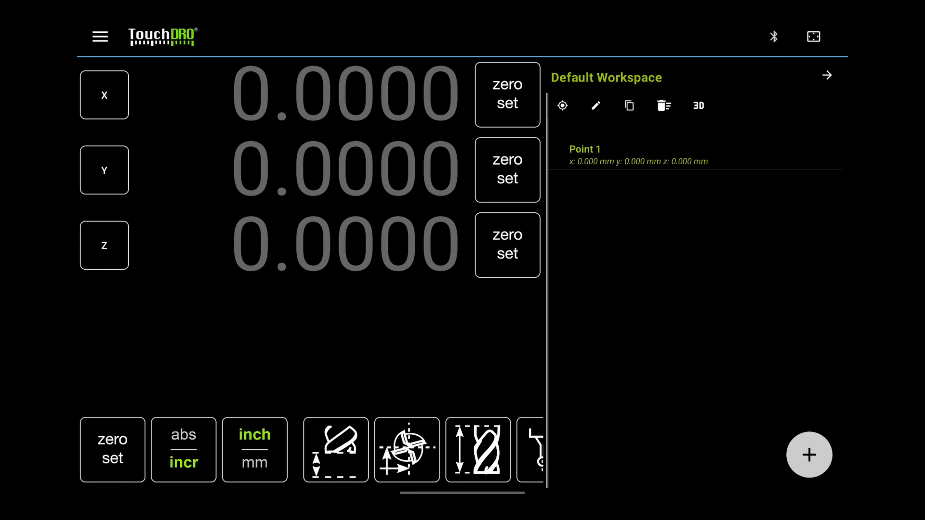
click(663, 105)
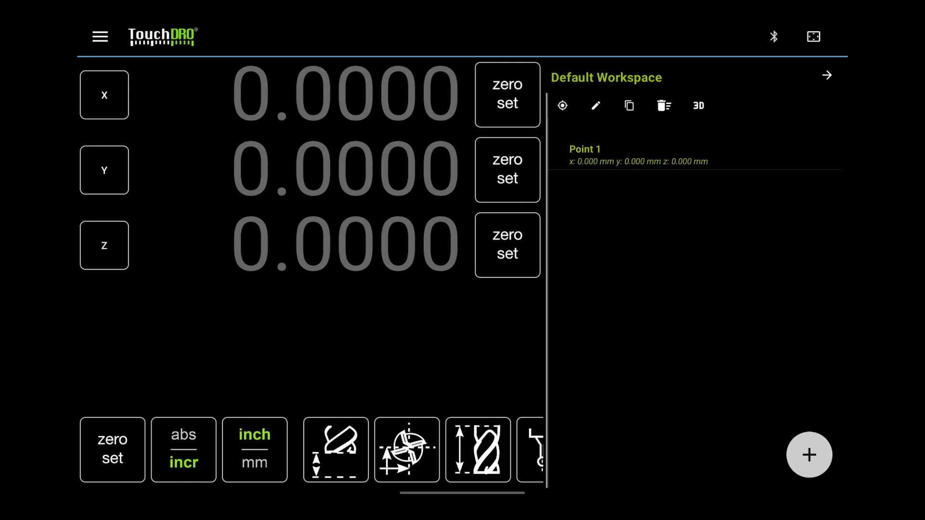
scroll(down, 3)
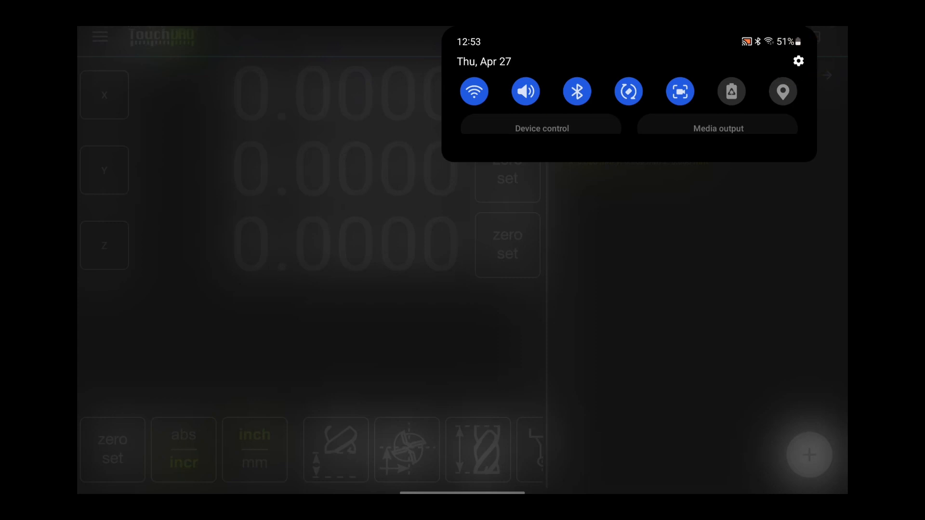
Open Android Settings, choose Display, then come back to the TouchDRO readout
click(798, 61)
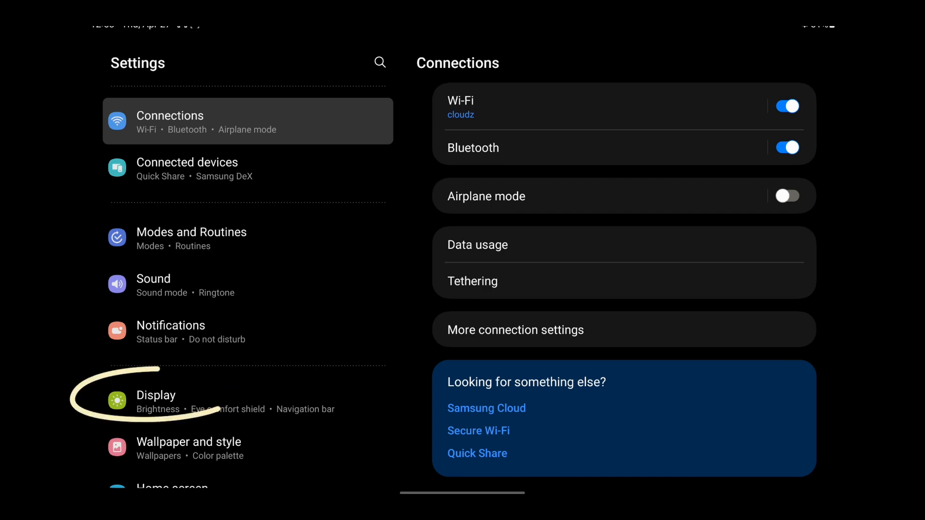
click(197, 401)
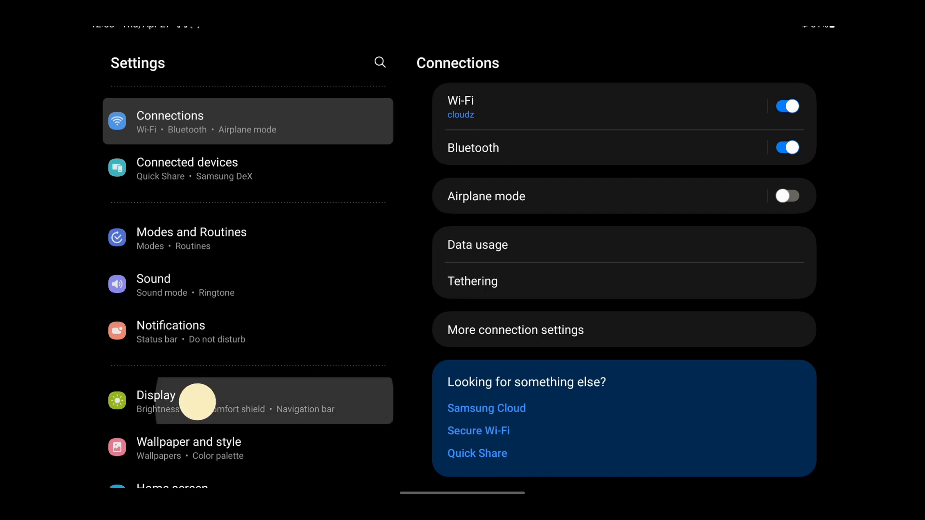
click(156, 400)
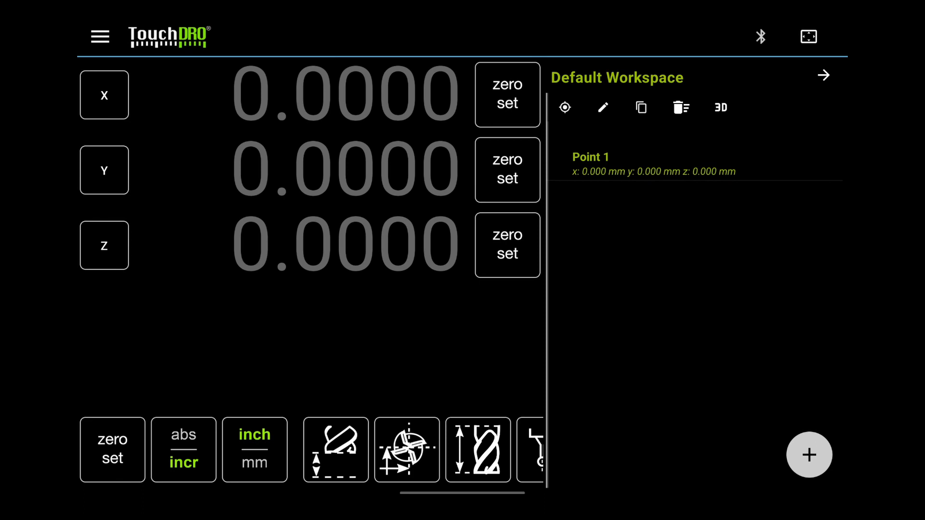
Open the Large Mill's X Axis Settings from TouchDRO's application settings
click(100, 36)
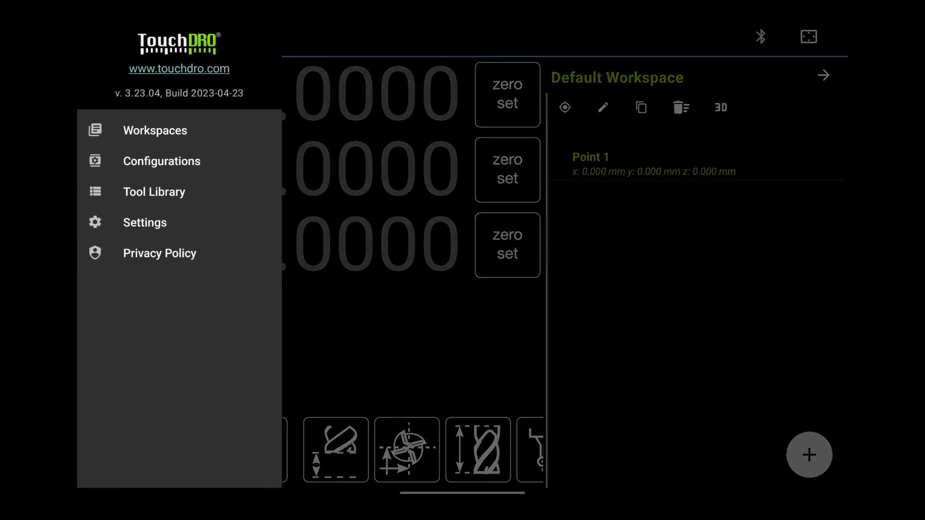
click(145, 223)
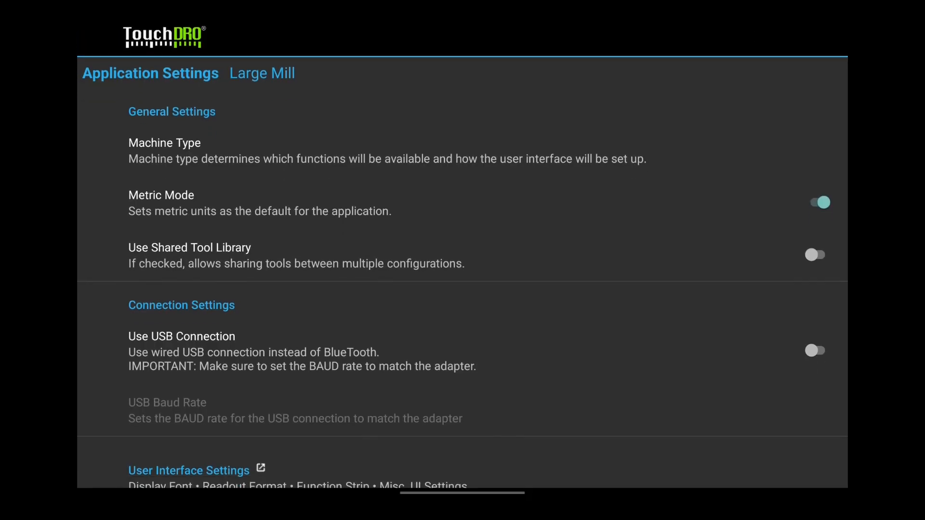
scroll(down, 3)
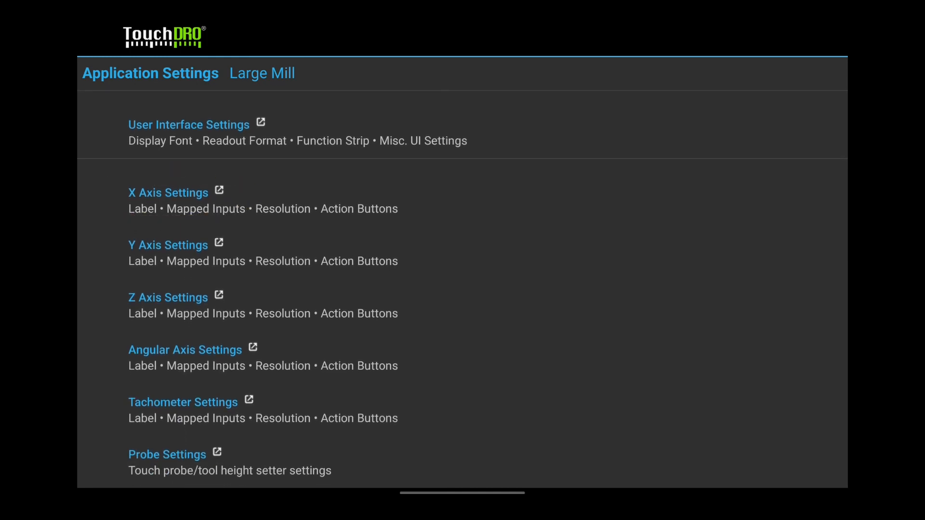
click(168, 192)
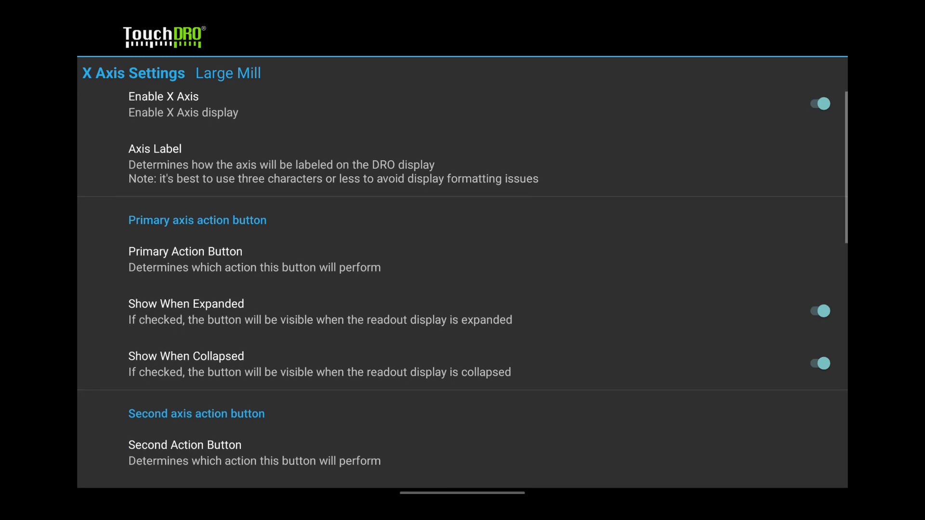
Set the X axis second action button to Hold/Set Position, shown when collapsed
scroll(down, 3)
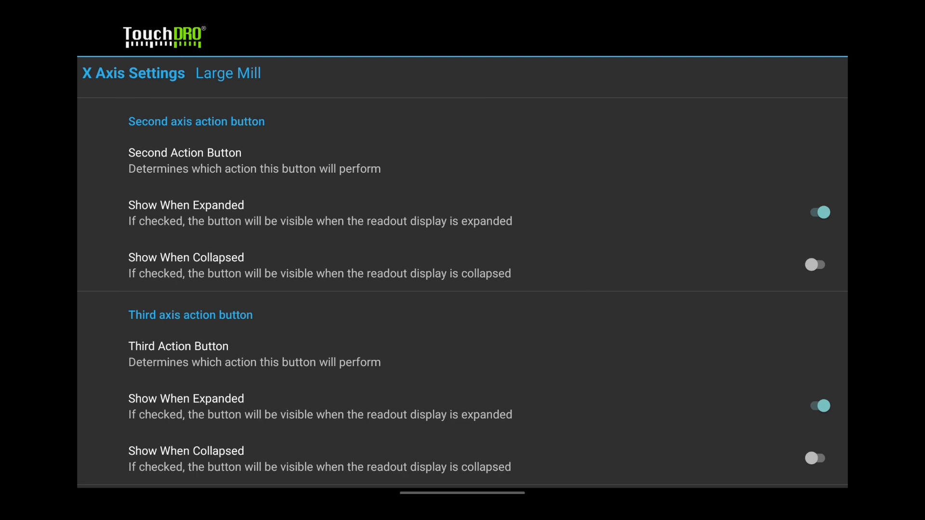
click(184, 152)
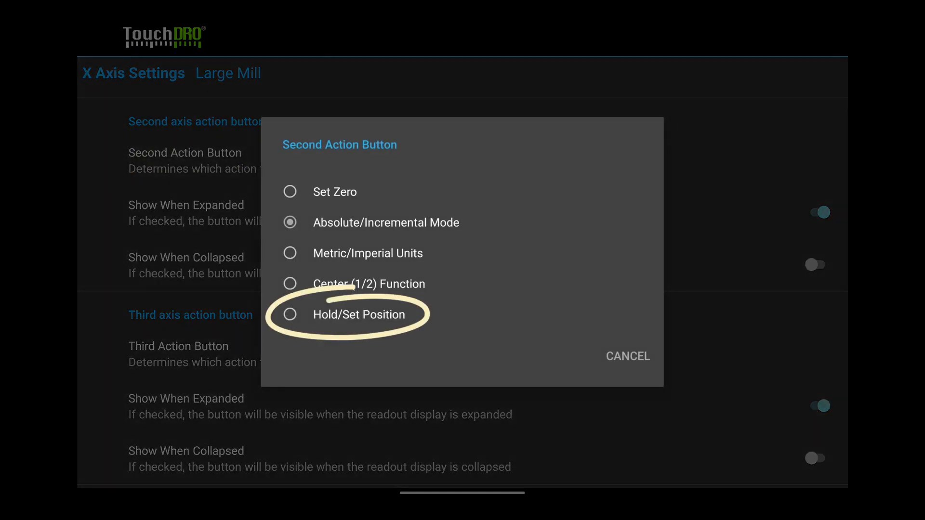
click(290, 314)
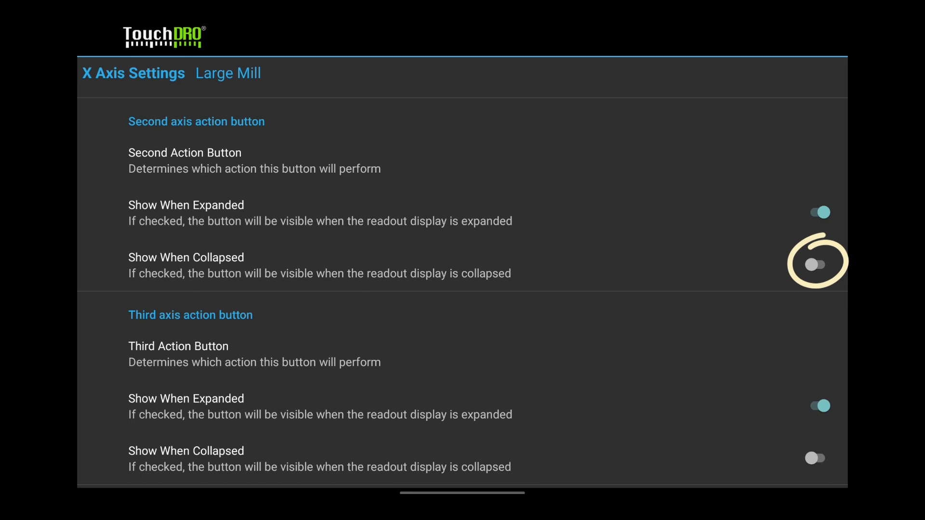
click(817, 265)
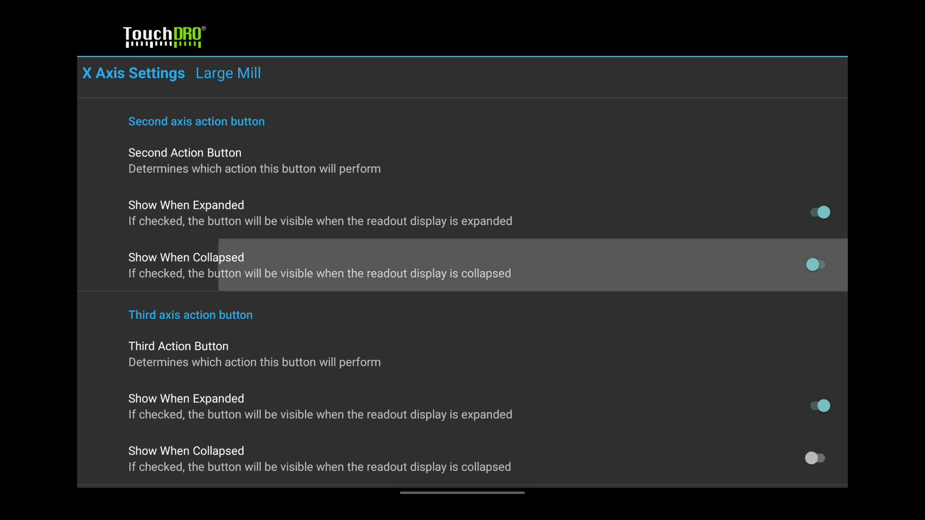
click(819, 265)
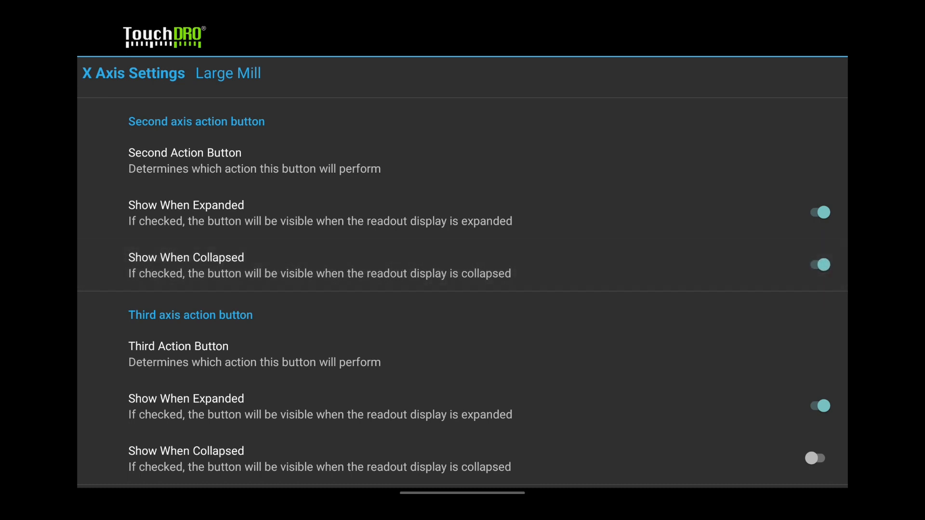
Keep the X axis third action button as Metric/Imperial Units and return to the readout
scroll(down, 3)
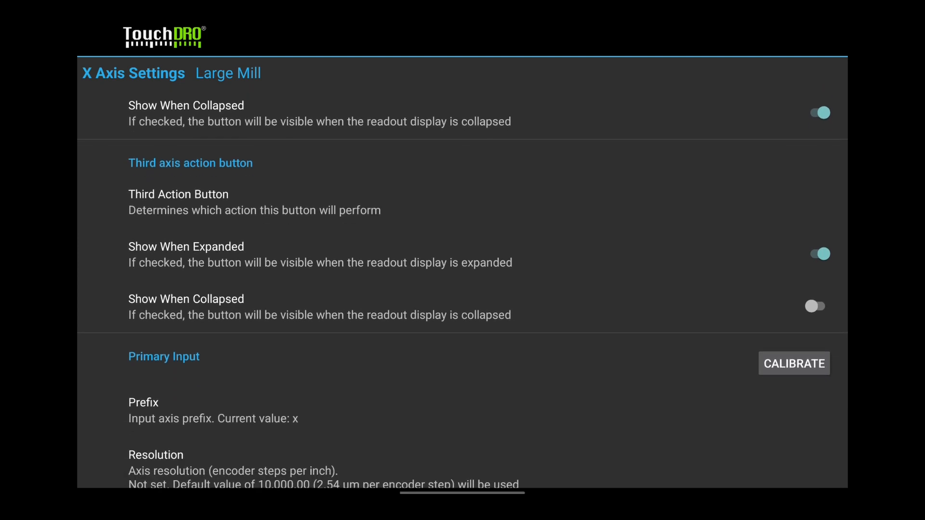
click(178, 202)
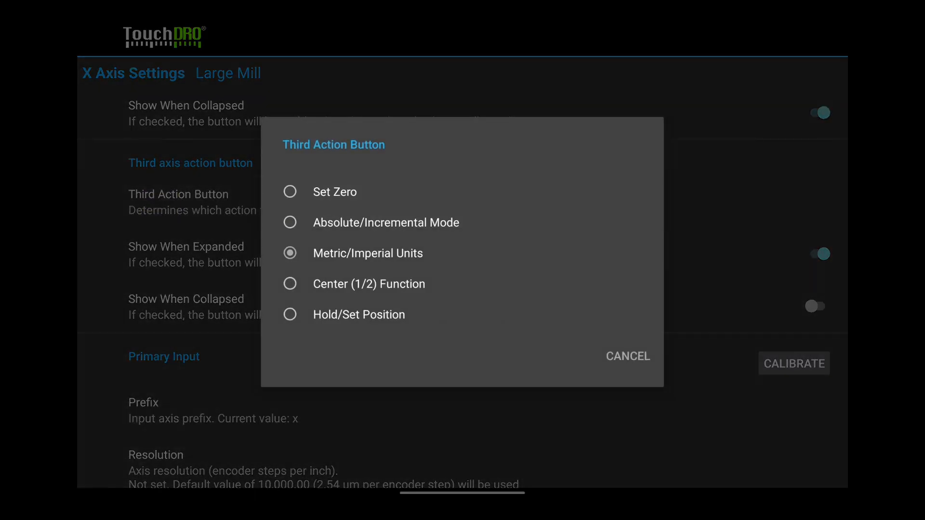
click(628, 356)
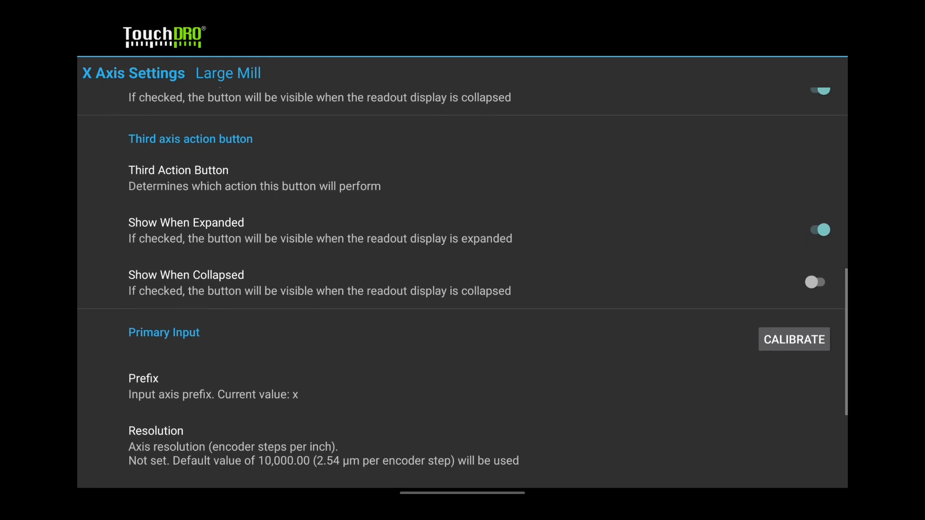
scroll(down, 3)
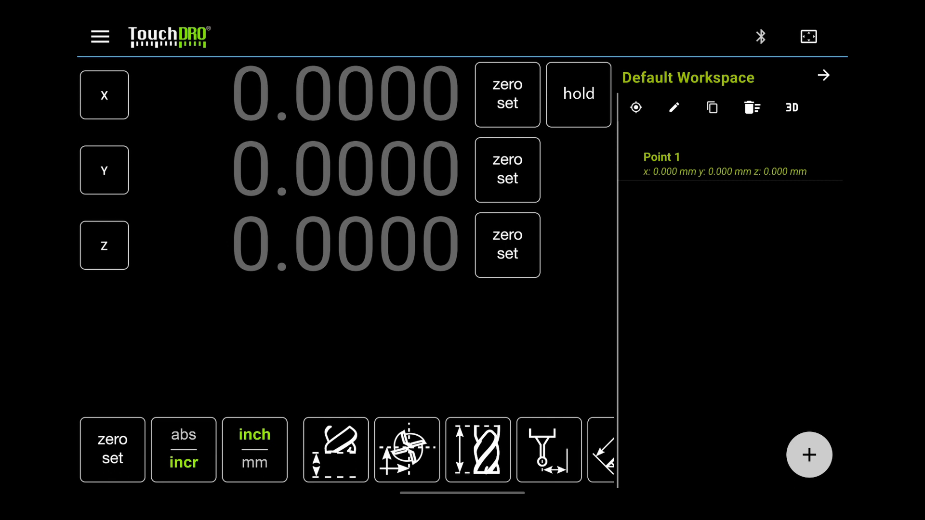
Reopen application settings from the navigation menu to reach the Z axis settings
click(100, 36)
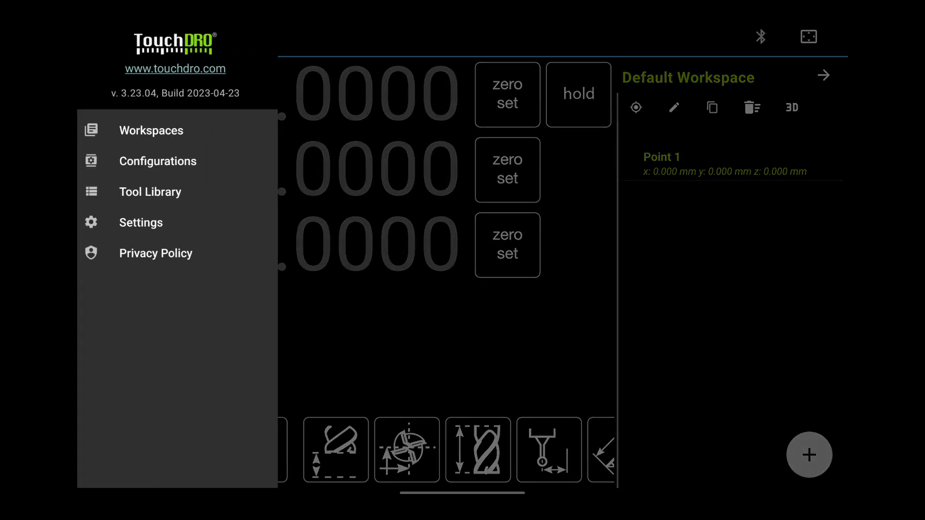
click(140, 223)
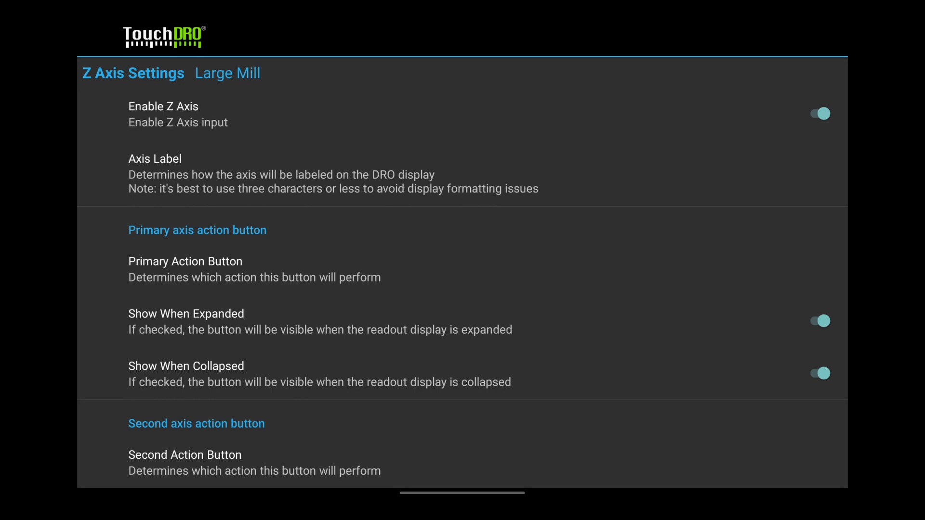
click(820, 113)
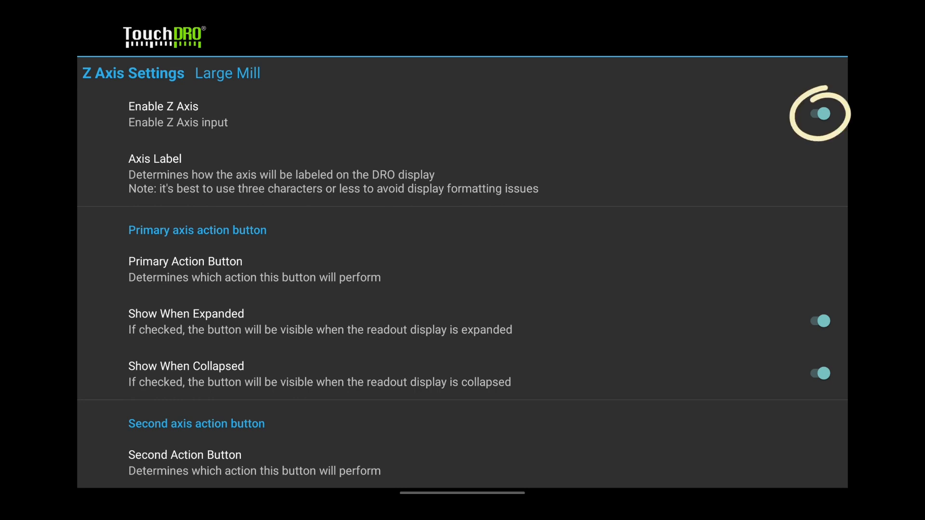
click(816, 113)
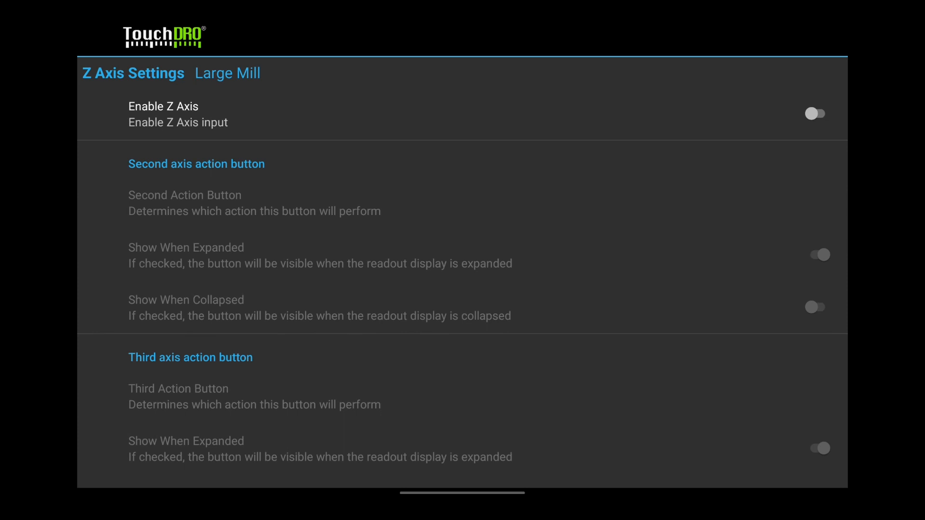
click(815, 114)
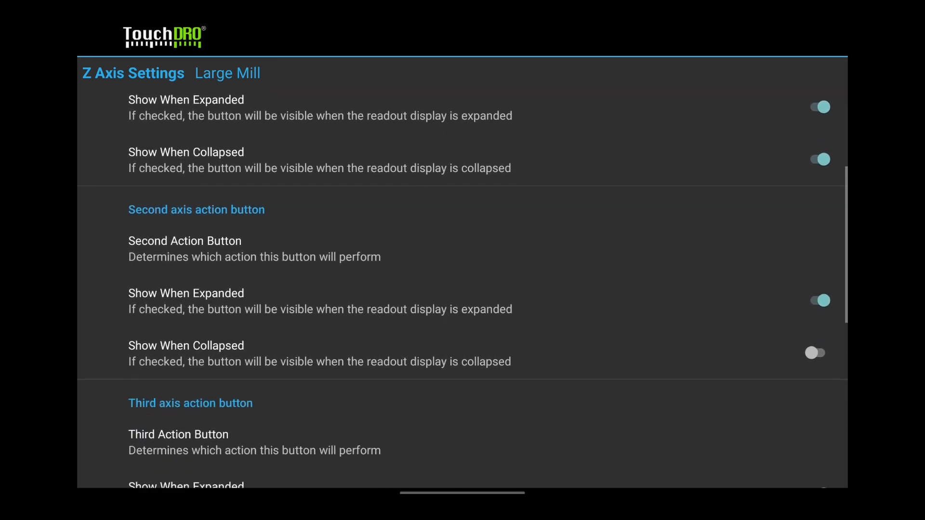
scroll(down, 3)
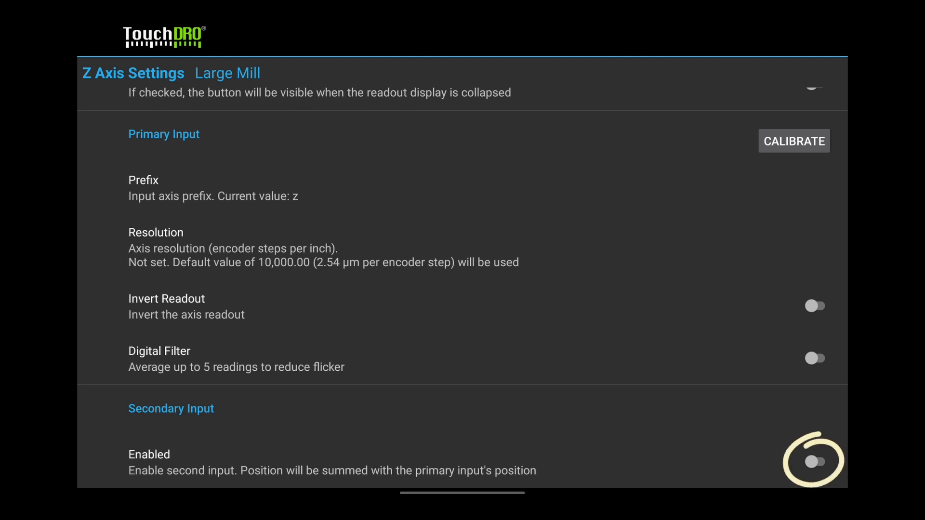
Turn on the Z axis Secondary Input Enabled option and pick its prefix
click(815, 462)
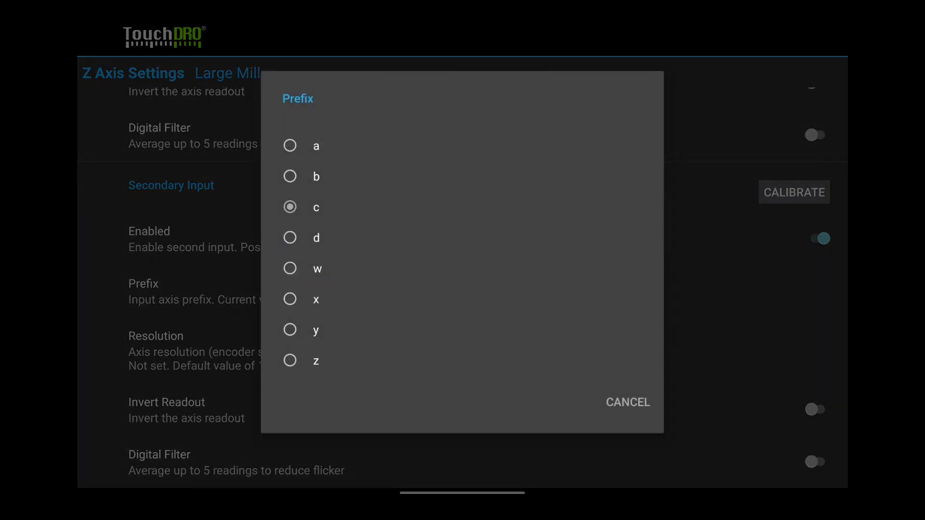
click(316, 268)
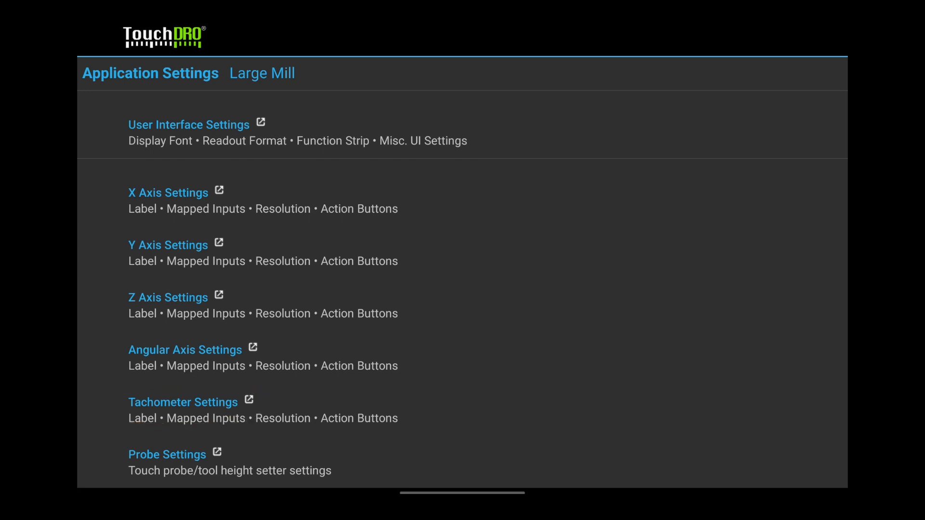
Enable the tachometer at 8 pulses per revolution and return to the readout's new RPM row
click(183, 401)
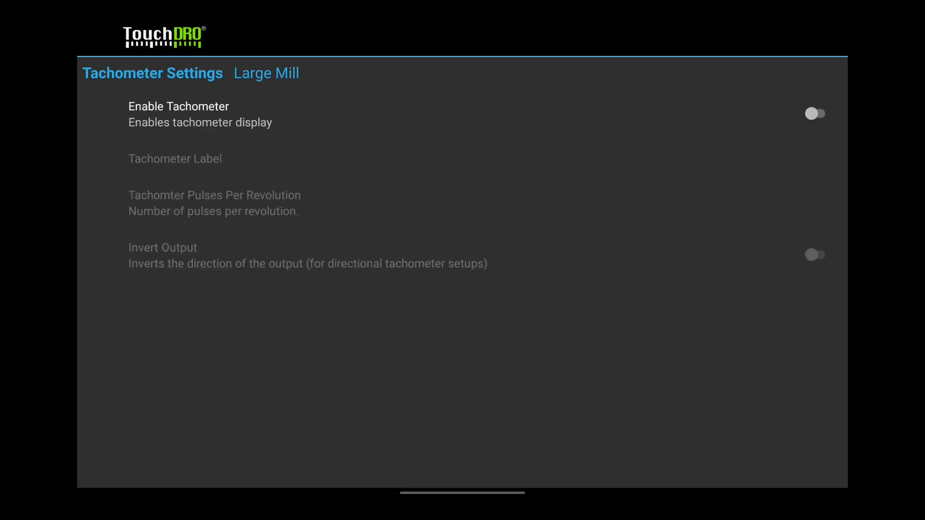
click(815, 113)
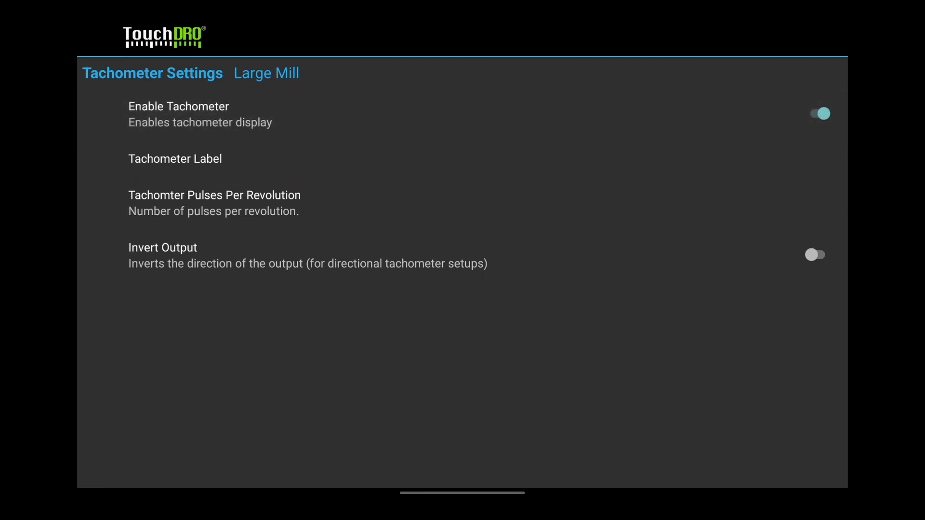
click(214, 196)
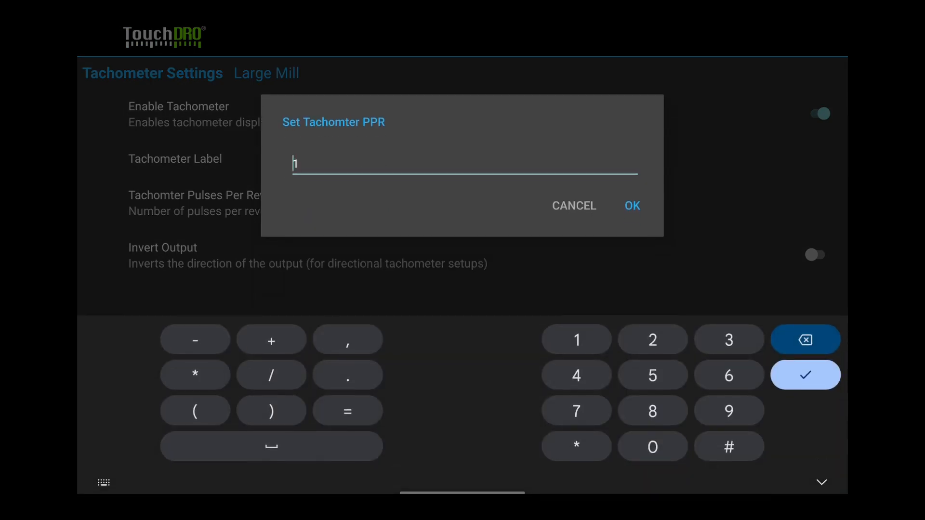
click(805, 340)
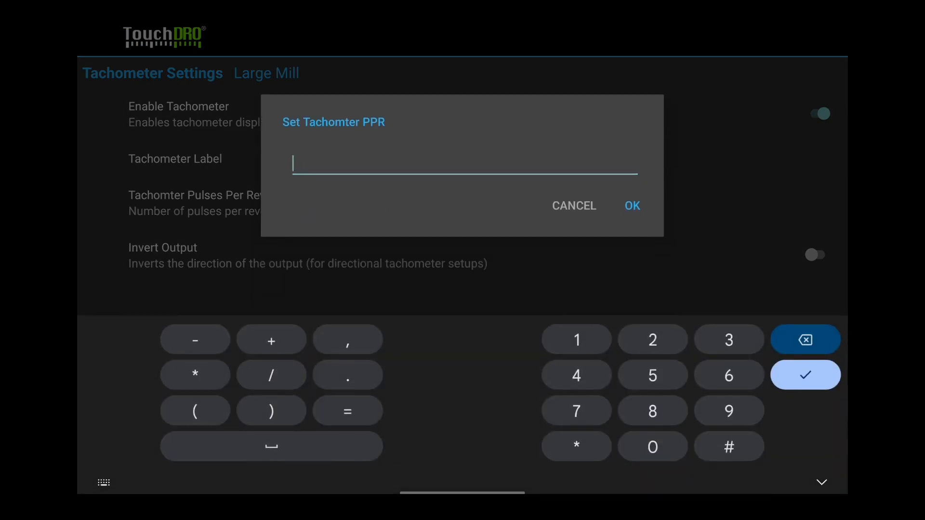
text(8)
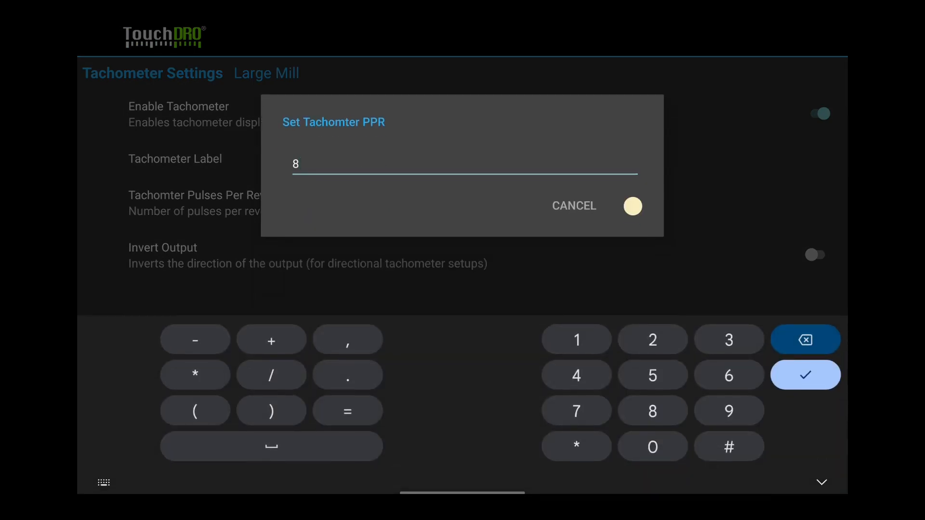
click(805, 375)
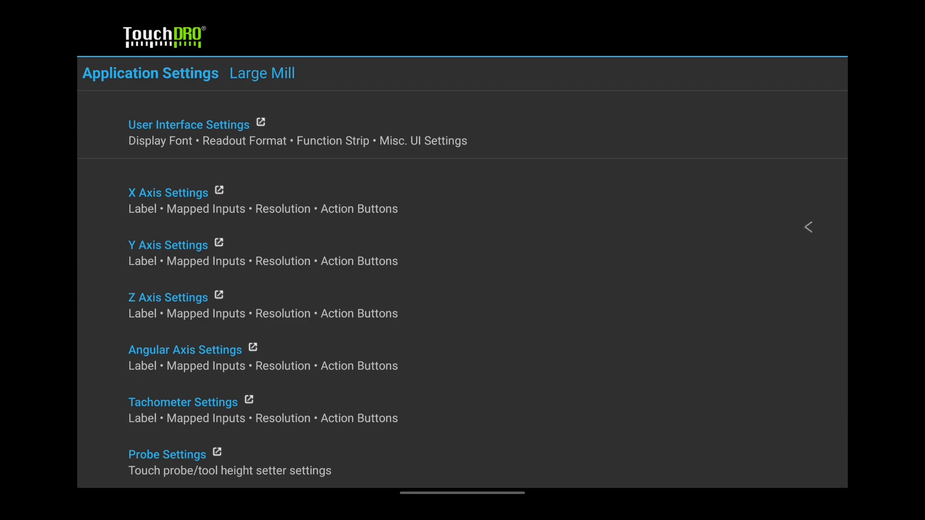
click(807, 227)
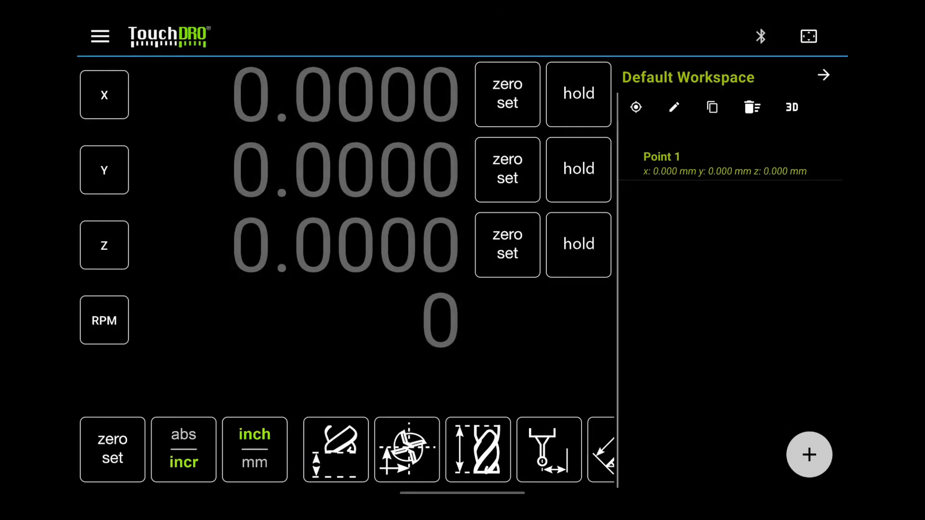